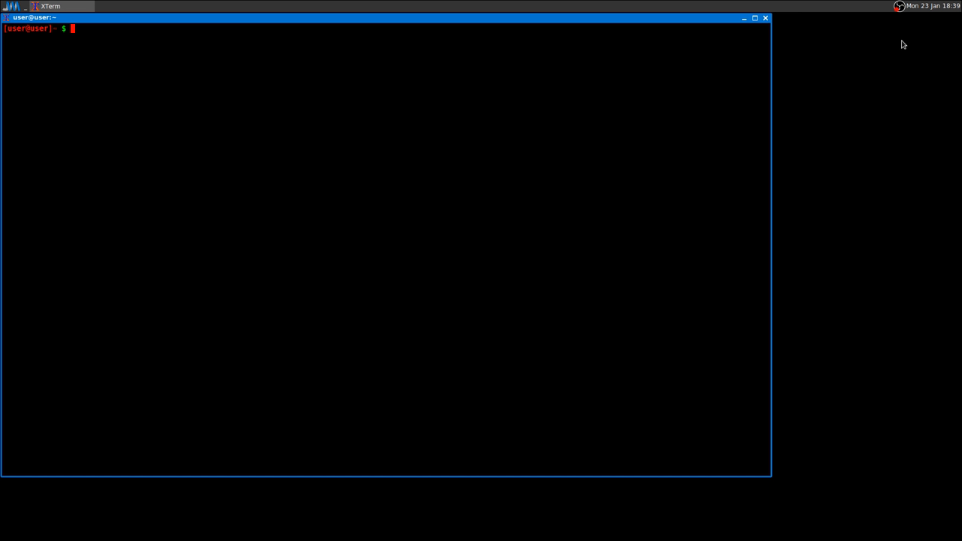
# Step: Run a yaourt AUR search for wine-gaming-nine from the shell
pyautogui.write('yoa')
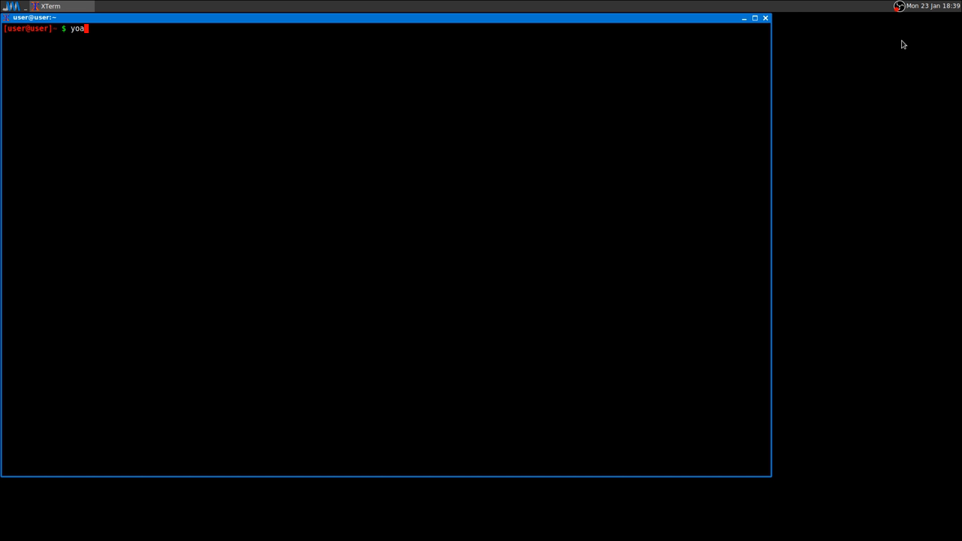
pyautogui.write('urt')
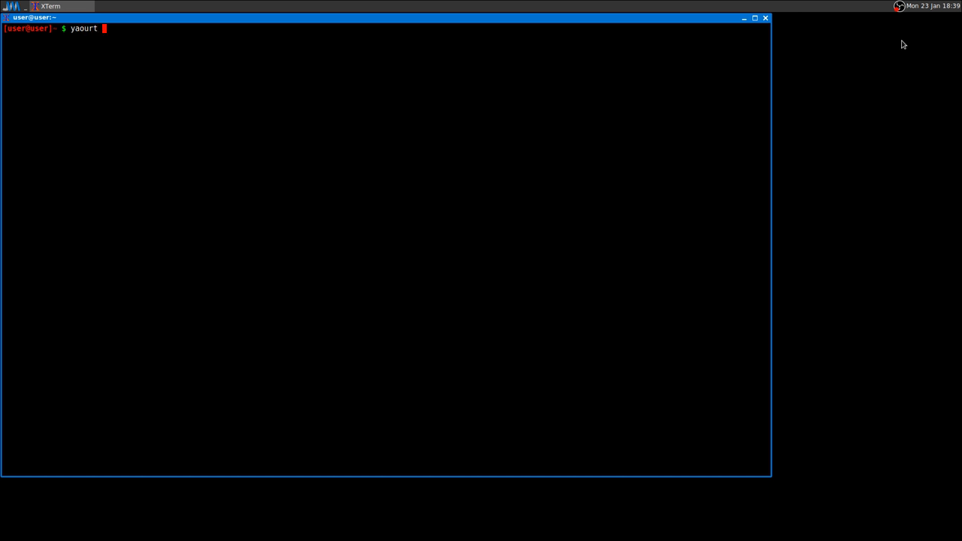
pyautogui.write('-')
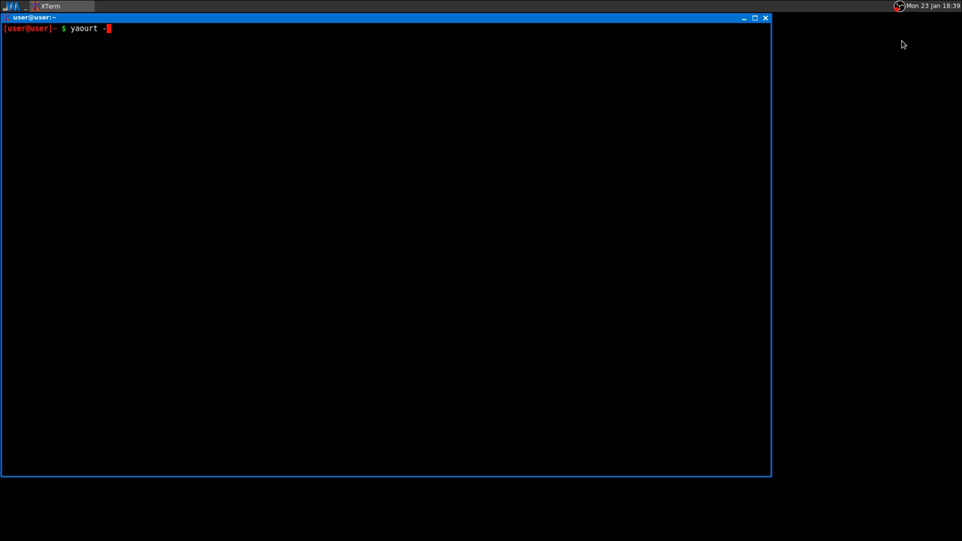
pyautogui.write('S w')
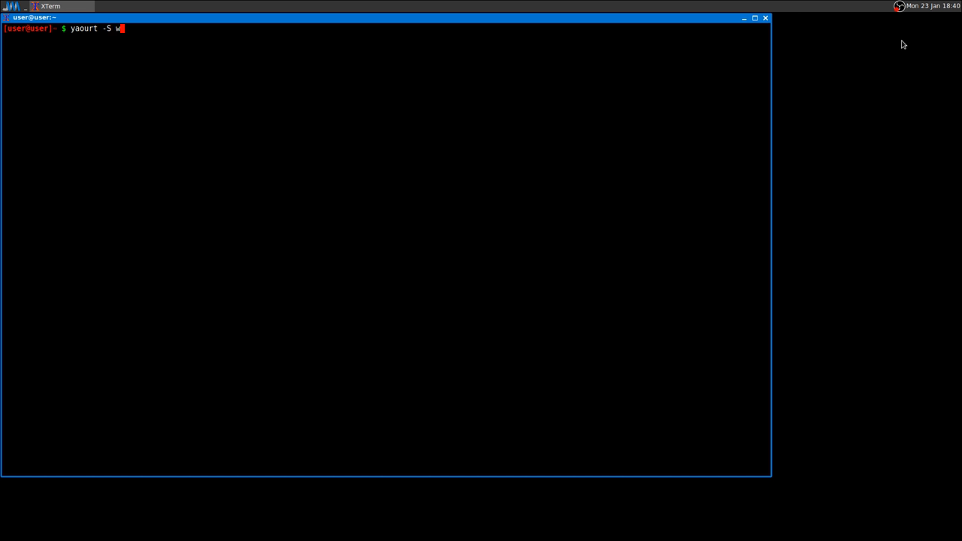
pyautogui.write('ine-gaming')
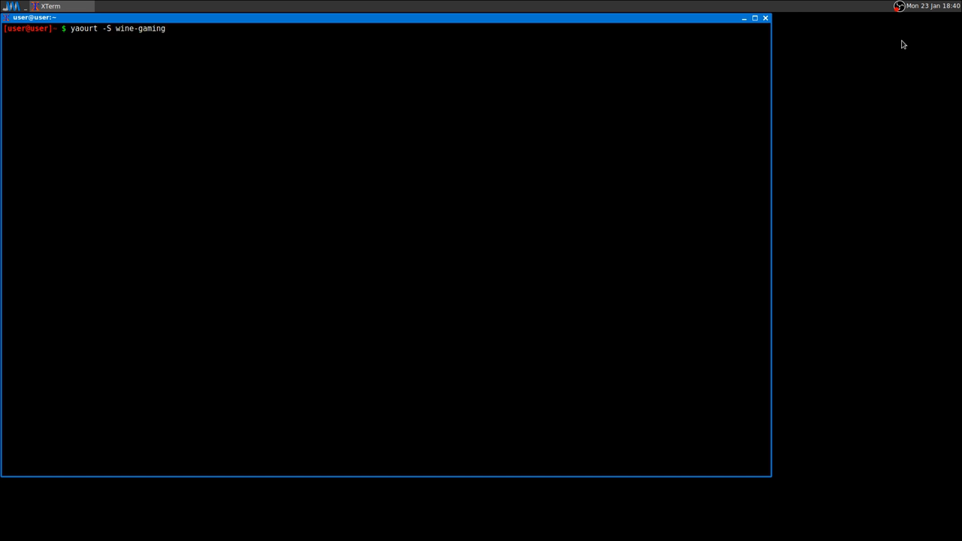
pyautogui.write('-ni')
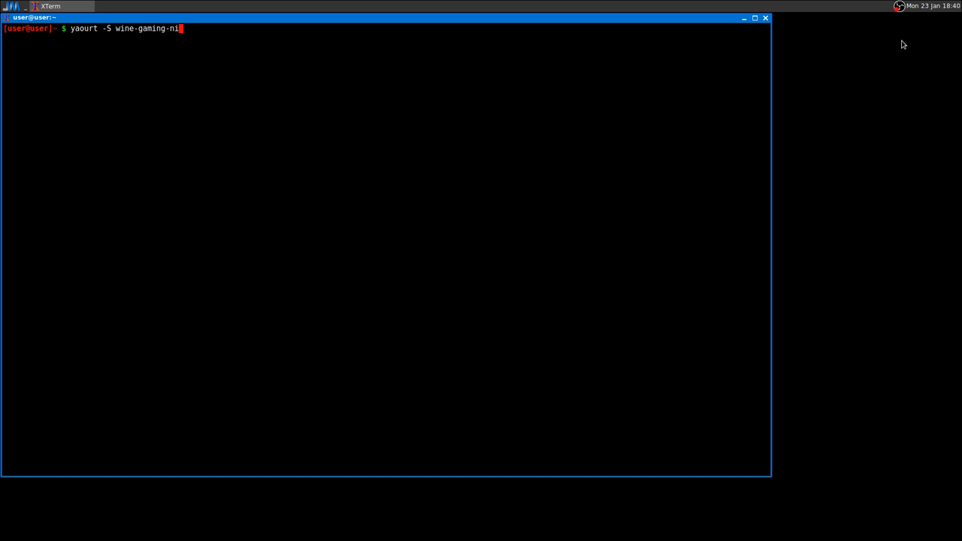
pyautogui.write('ne')
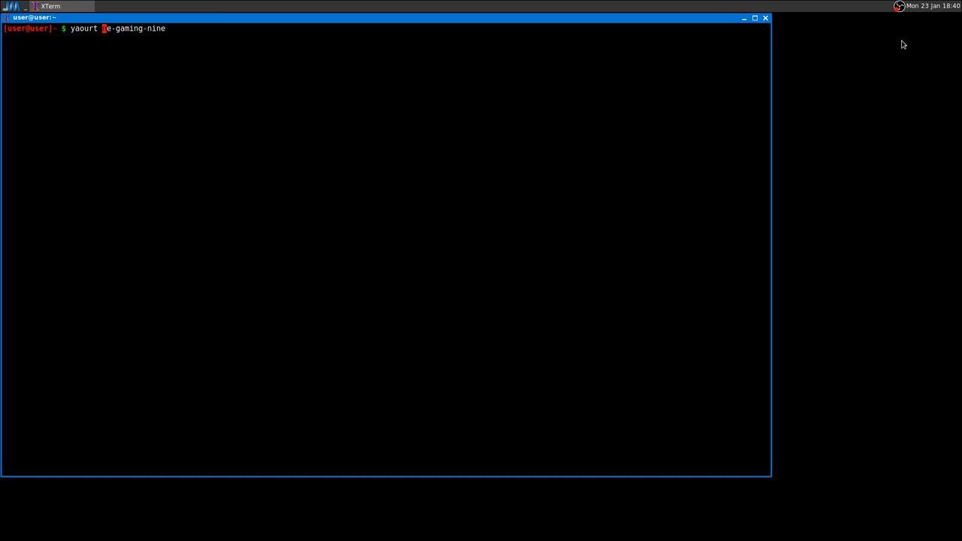
pyautogui.press('Return')
pyautogui.write('1')
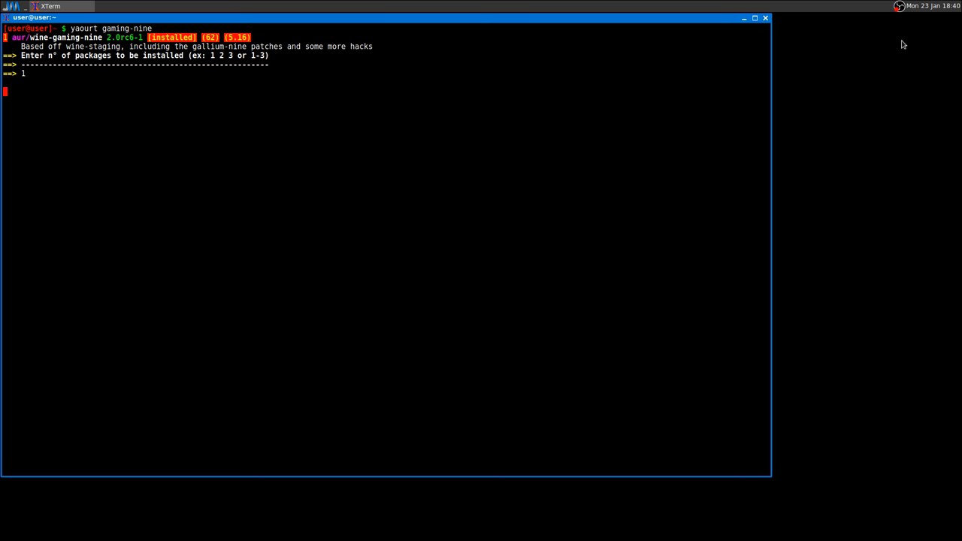
# Step: Confirm package 1, download its build files and answer Y to edit the PKGBUILD in nano
pyautogui.press('Return')
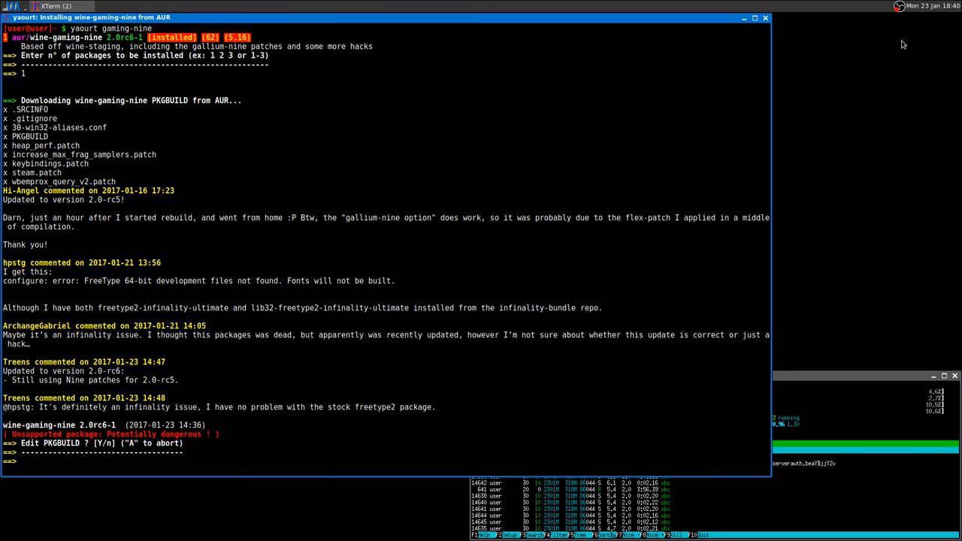
pyautogui.write('Y')
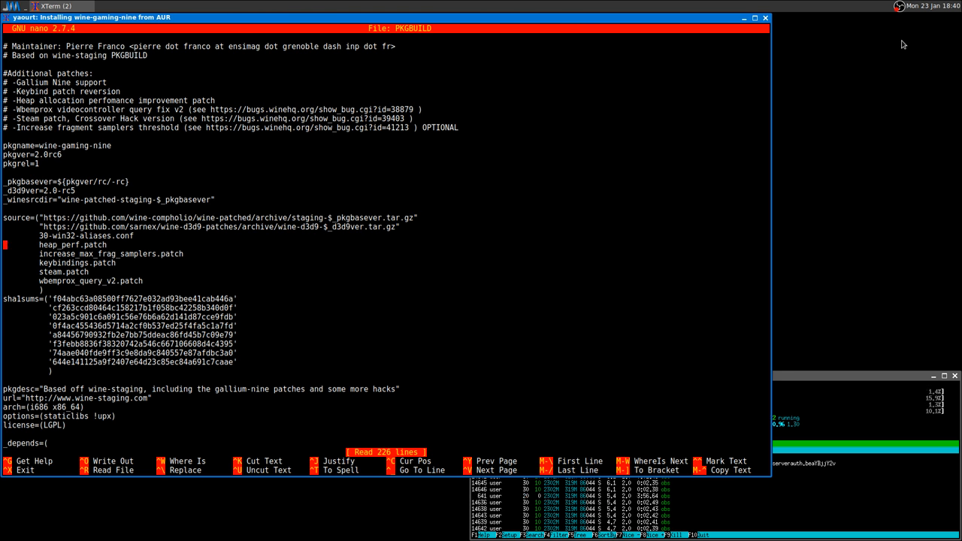
# Step: Change the 64-bit build's make to make -j8 in the PKGBUILD, then save and exit nano
pyautogui.scroll(-3)
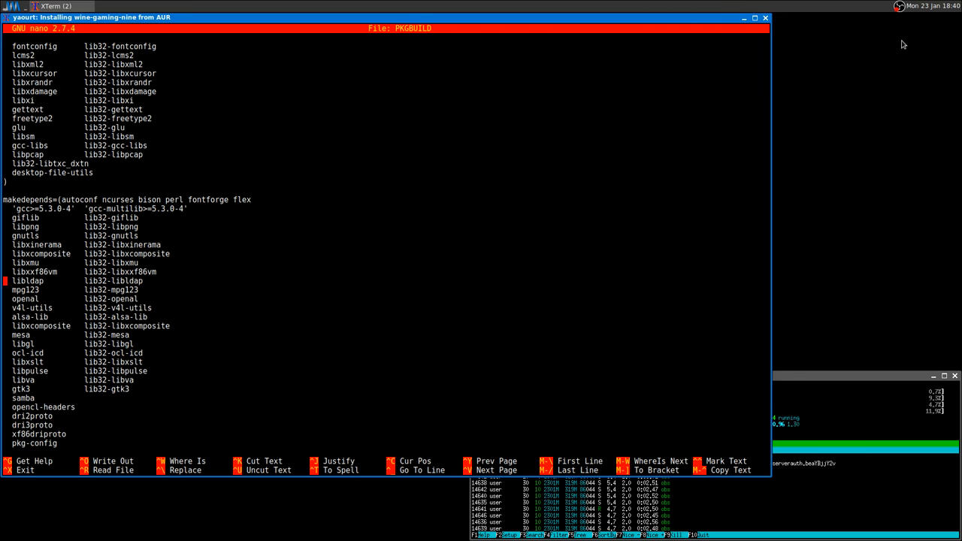
pyautogui.scroll(-3)
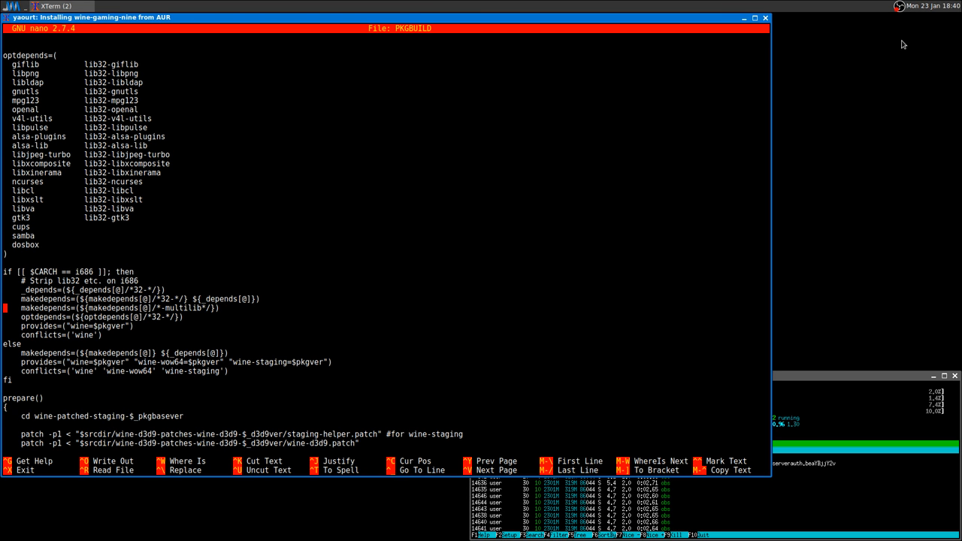
pyautogui.scroll(-3)
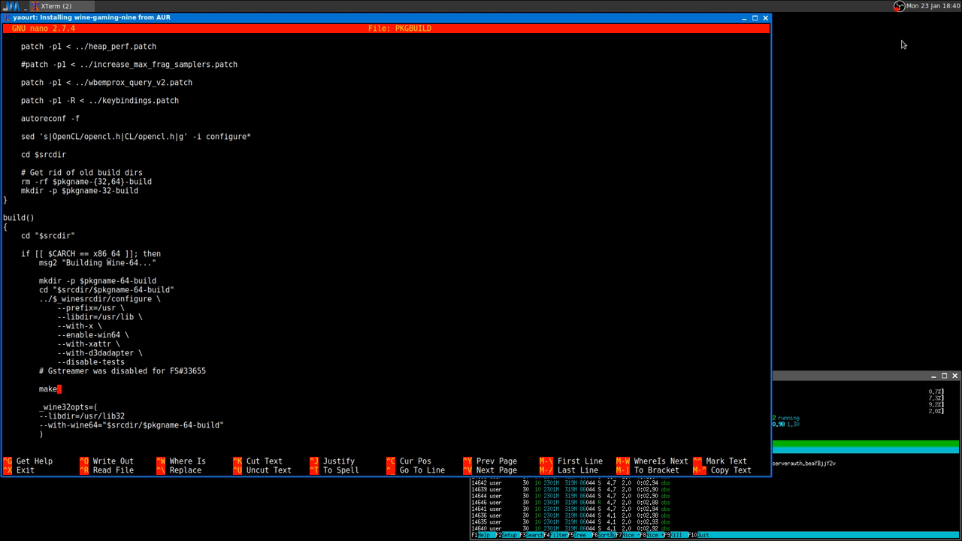
pyautogui.write('-j')
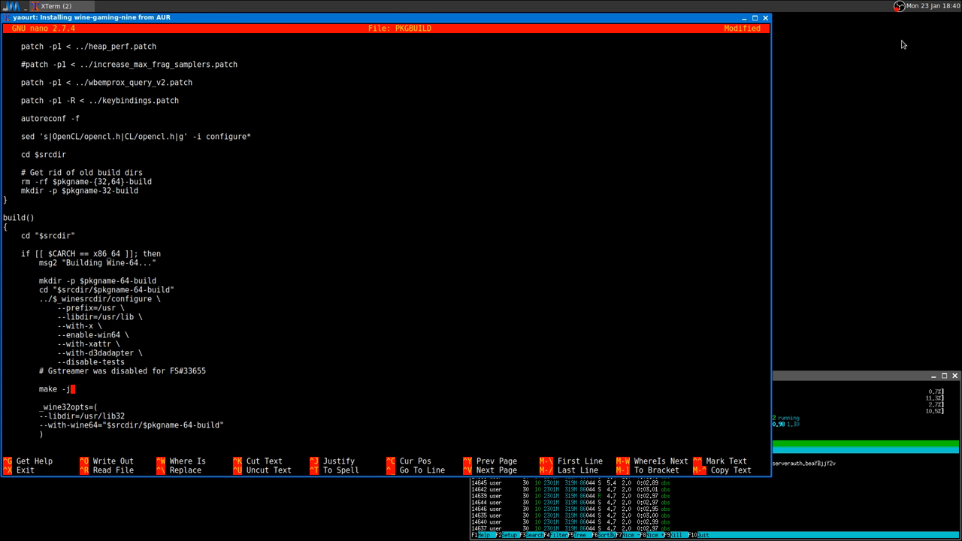
pyautogui.write('8')
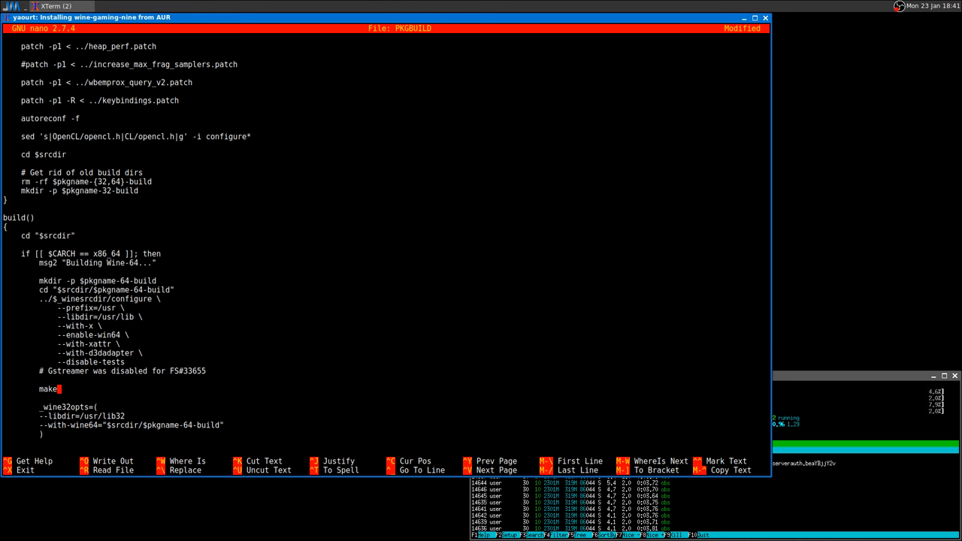
pyautogui.press('ctrl+x')
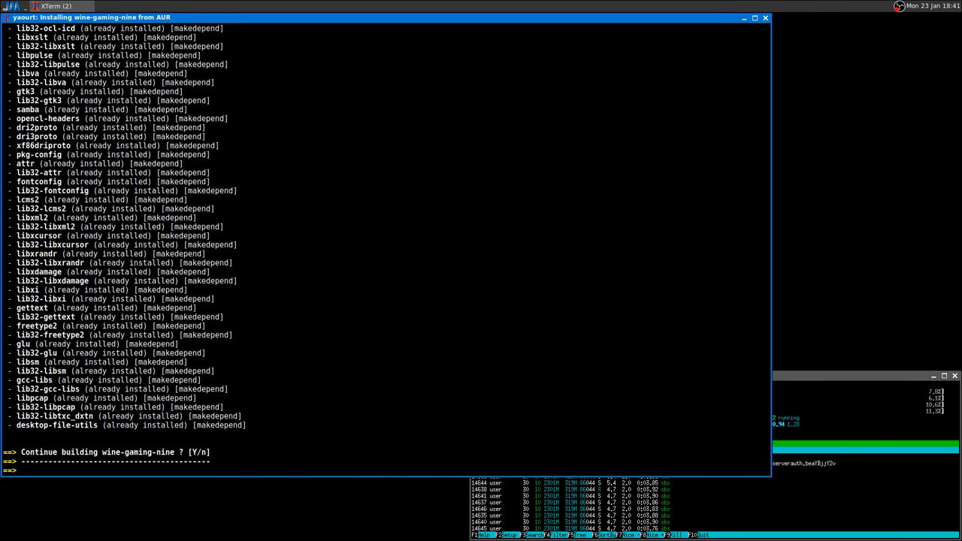
# Step: Answer Y to continue building so wine-gaming-nine starts compiling
pyautogui.write('Y')
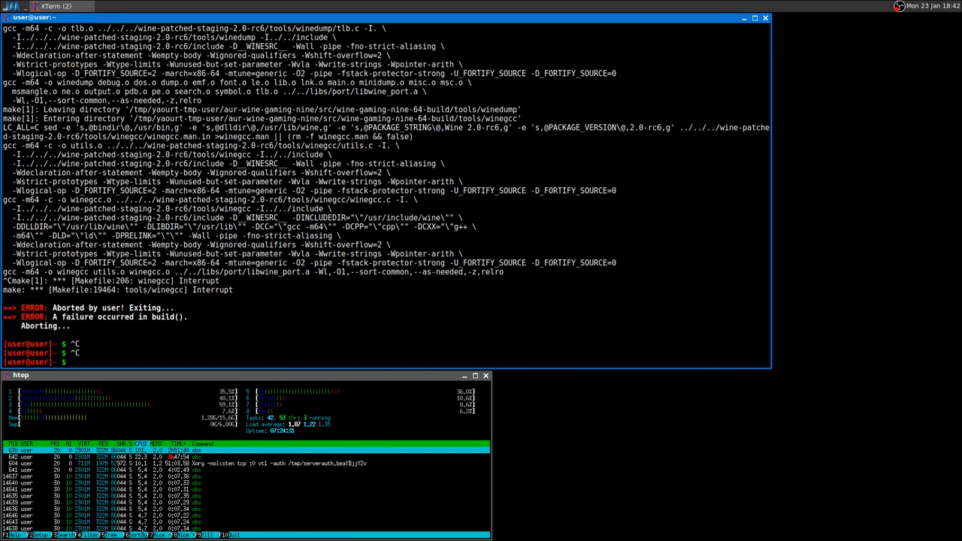
# Step: Rerun yaourt gaming-nine to reach the Edit PKGBUILD prompt again
pyautogui.write('yaourt gaming-nine')
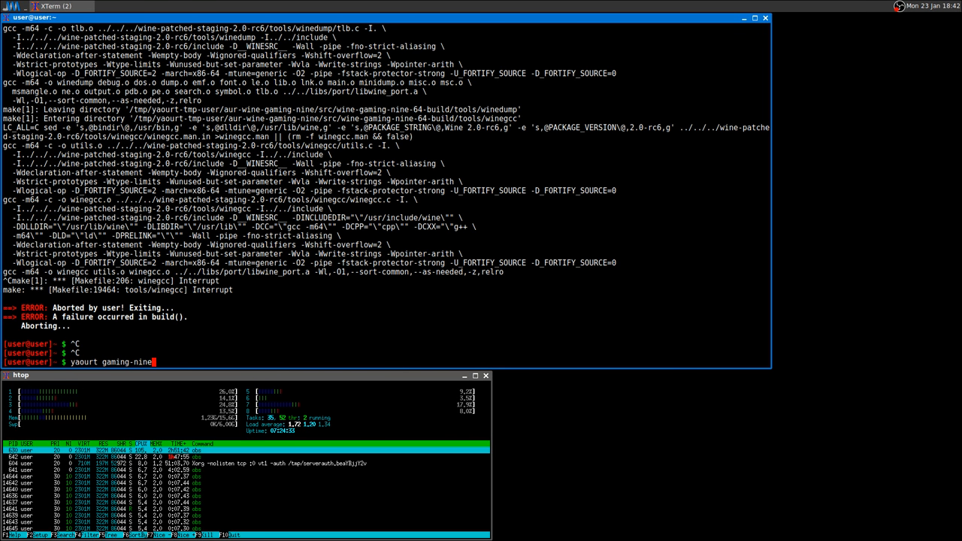
pyautogui.press('Return')
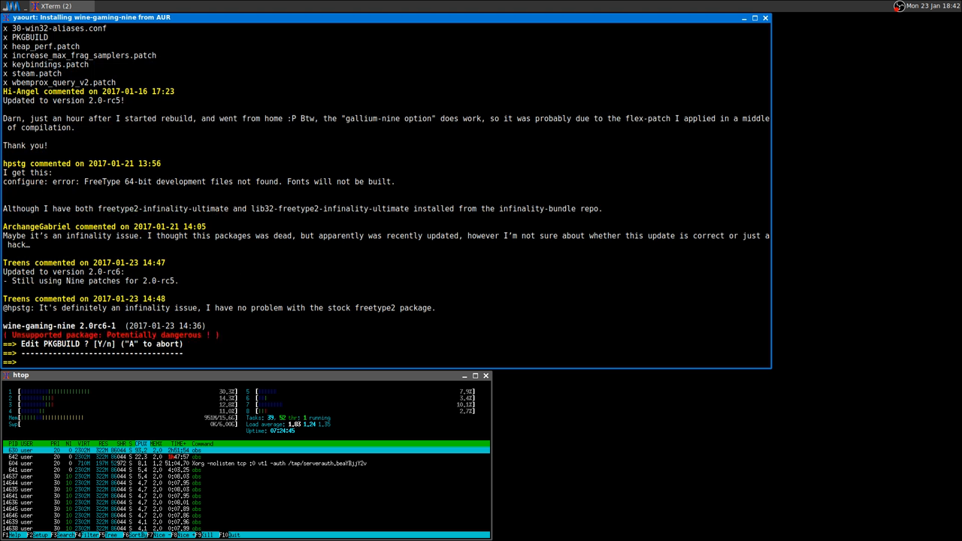
# Step: Edit the PKGBUILD so both the 64-bit and 32-bit make lines read make -j8, then save and exit nano
pyautogui.write('Y')
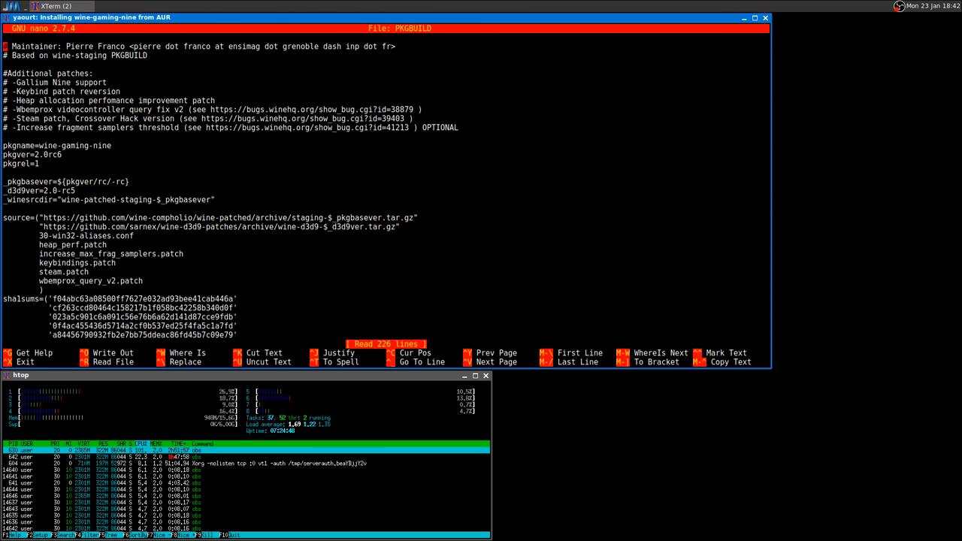
pyautogui.scroll(-3)
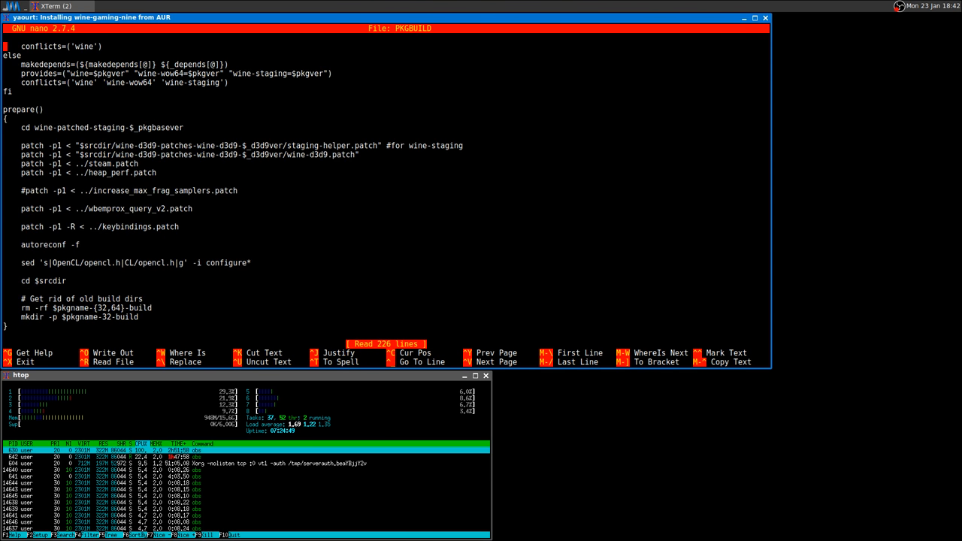
pyautogui.scroll(-3)
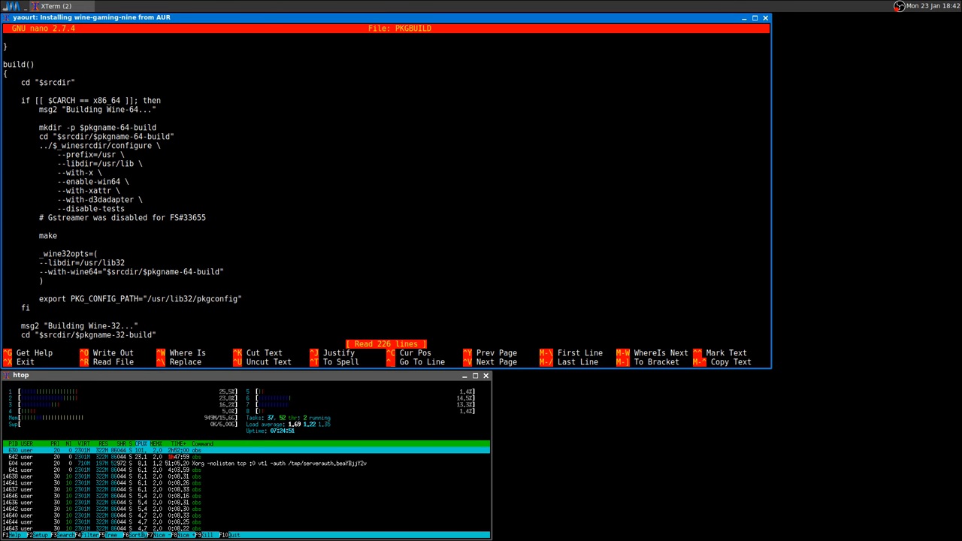
pyautogui.scroll(-3)
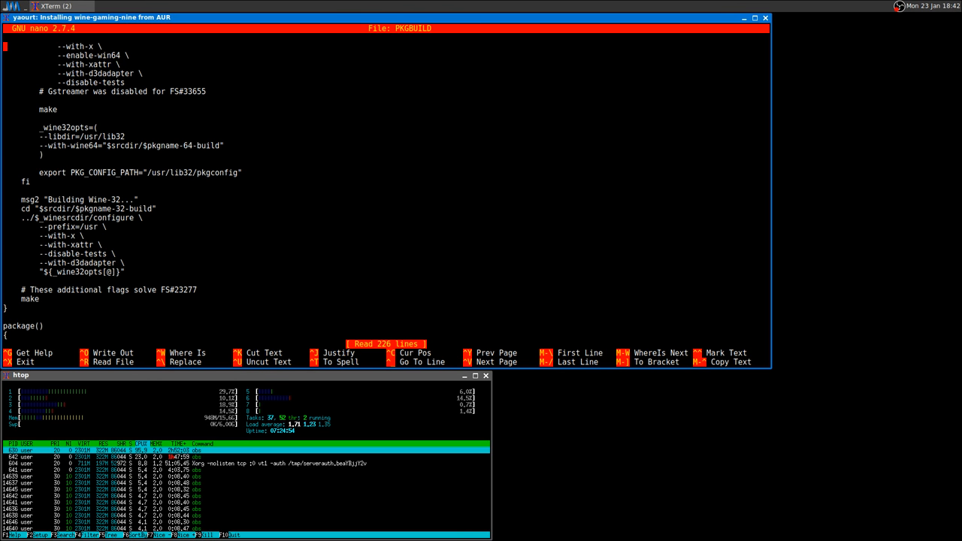
pyautogui.scroll(-3)
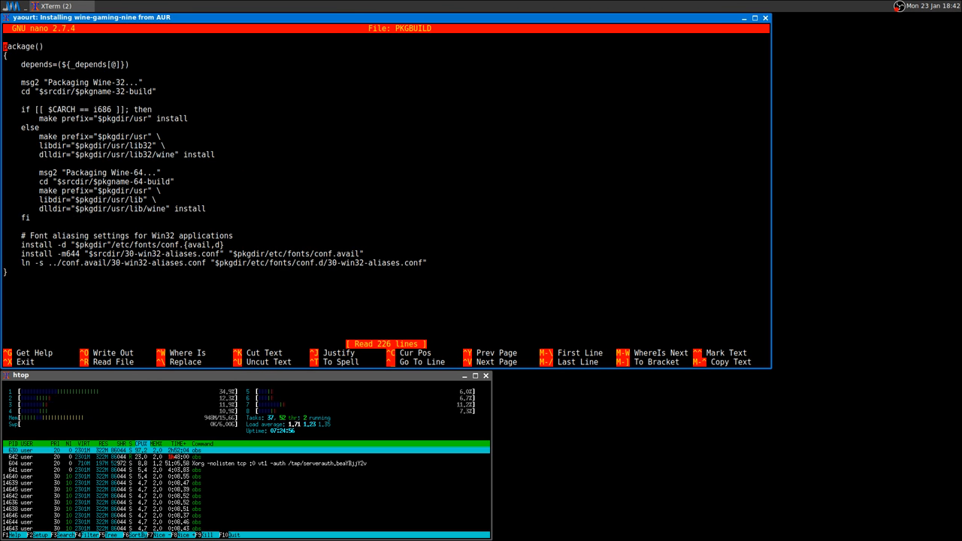
pyautogui.scroll(3)
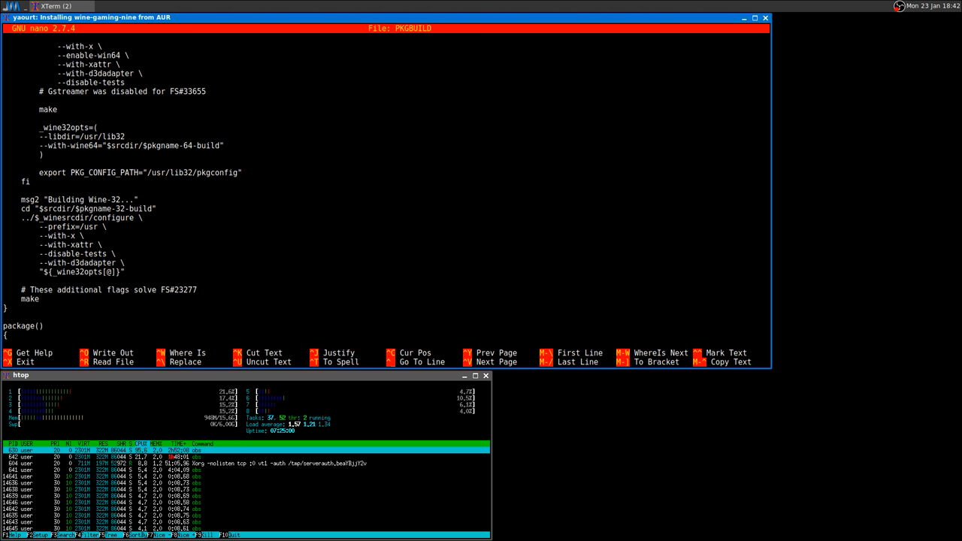
pyautogui.write('-j8')
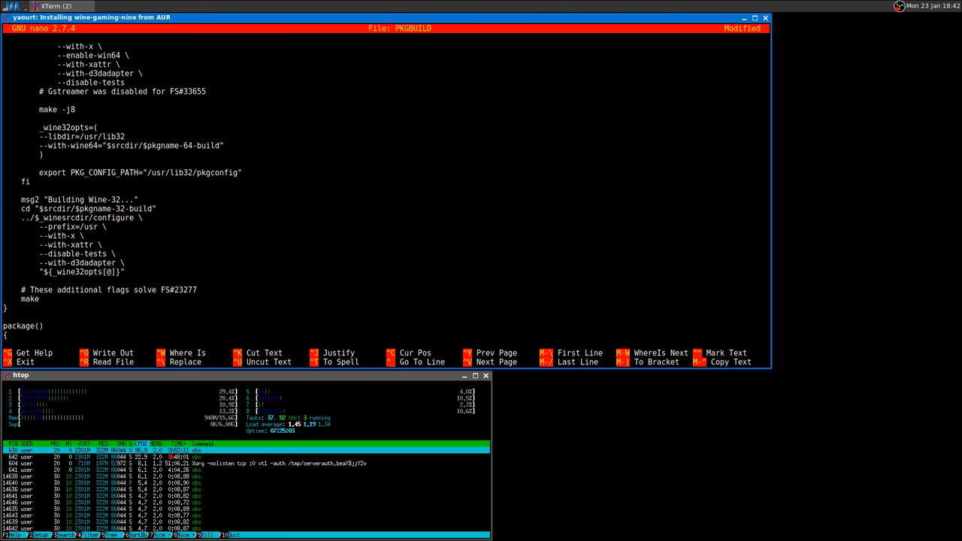
pyautogui.write('-')
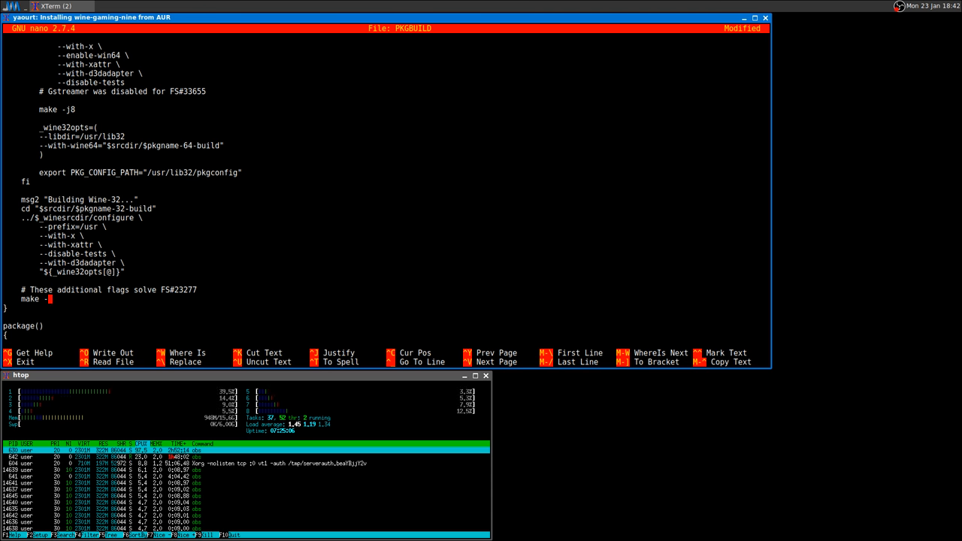
pyautogui.write('j8')
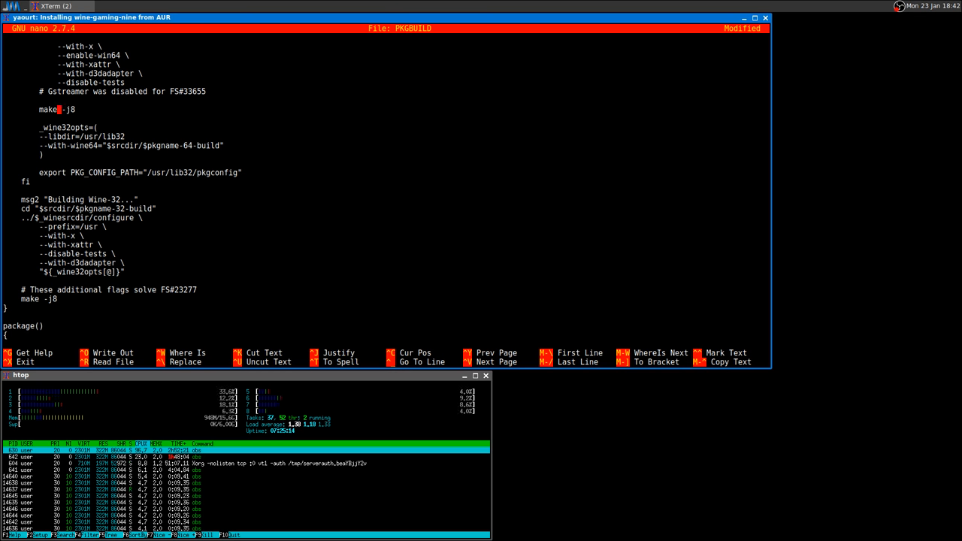
pyautogui.scroll(3)
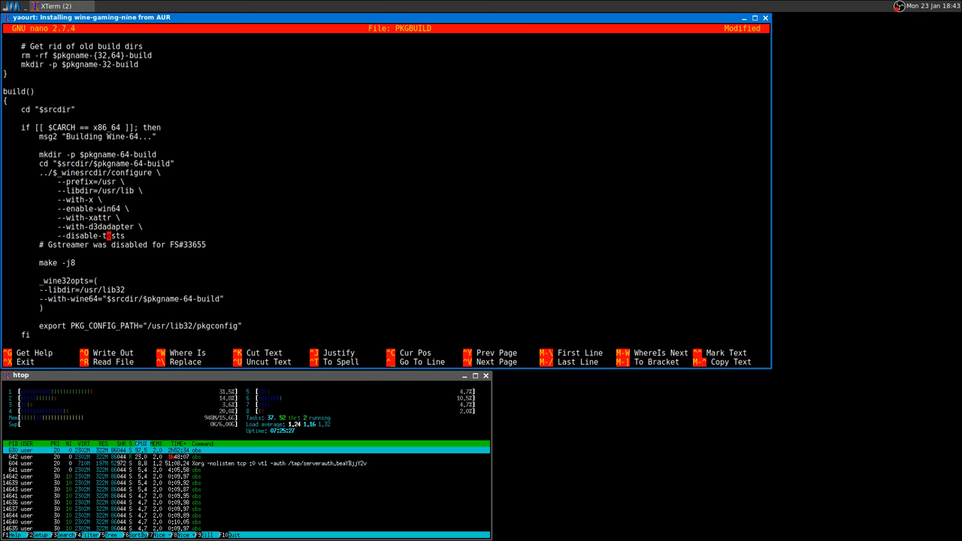
pyautogui.scroll(-3)
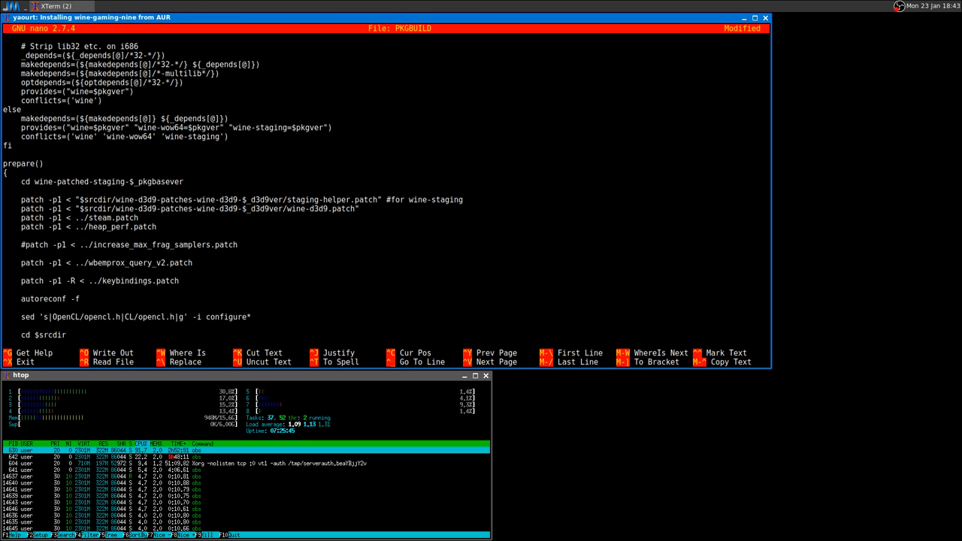
pyautogui.press('ctrl+x')
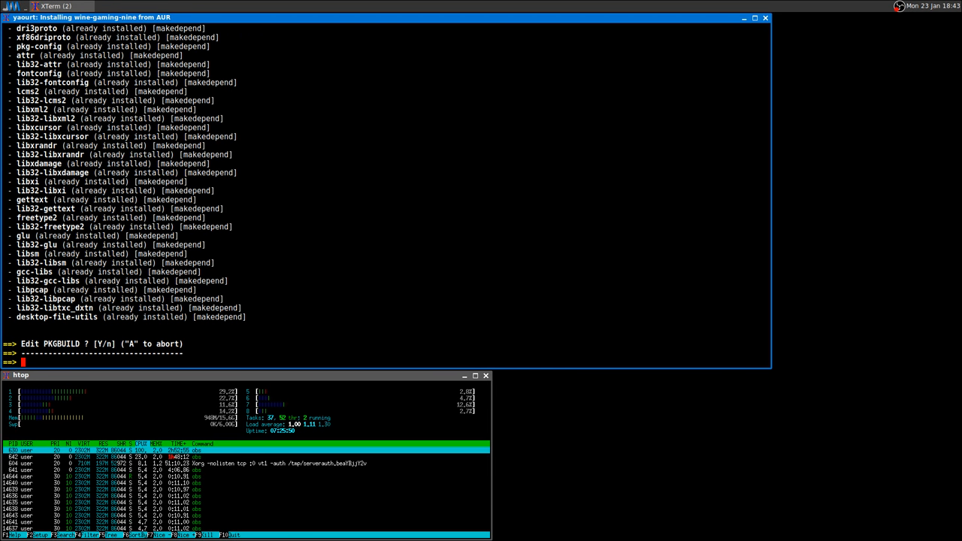
# Step: Answer n to editing the PKGBUILD so yaourt begins compiling wine-gaming-nine
pyautogui.write('n')
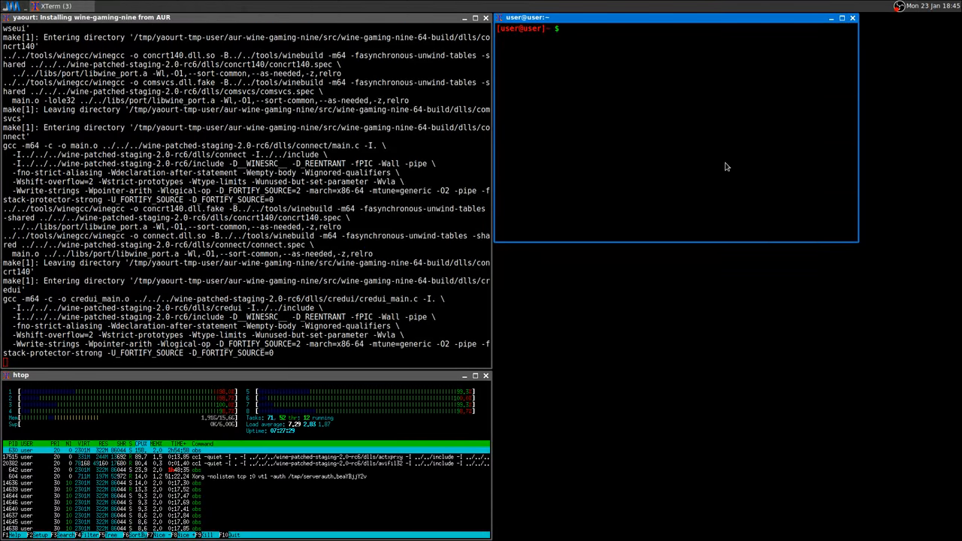
# Step: Run pacman -Ss wine in the second terminal to list available wine packages
pyautogui.write('pacman -')
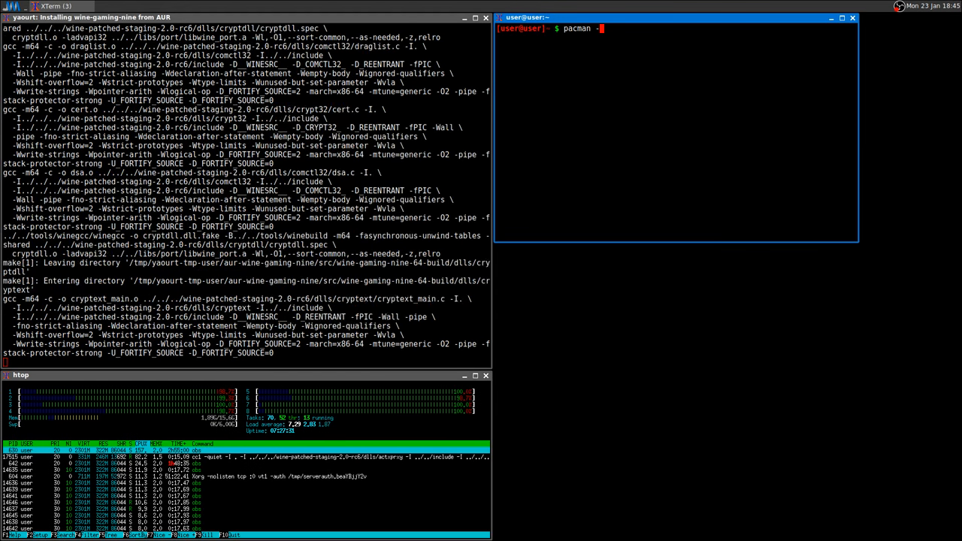
pyautogui.write('Ss')
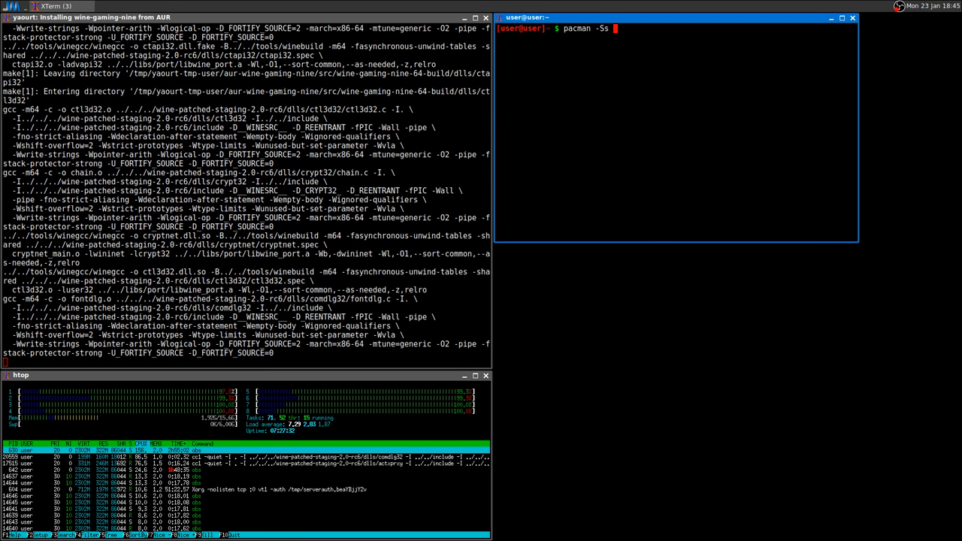
pyautogui.write('wine')
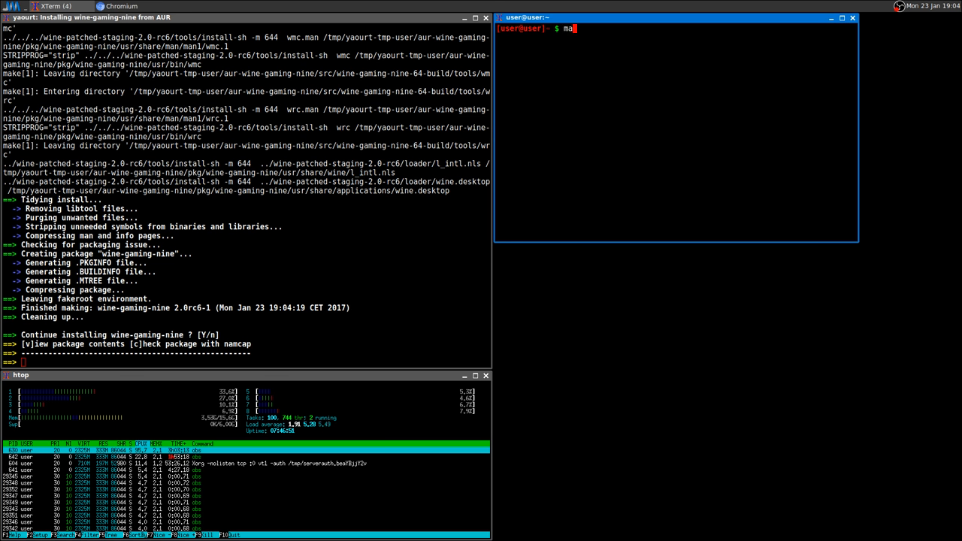
# Step: Enter a make -j8 fragment in the second terminal, then close that extra XTerm window
pyautogui.write('ke -j')
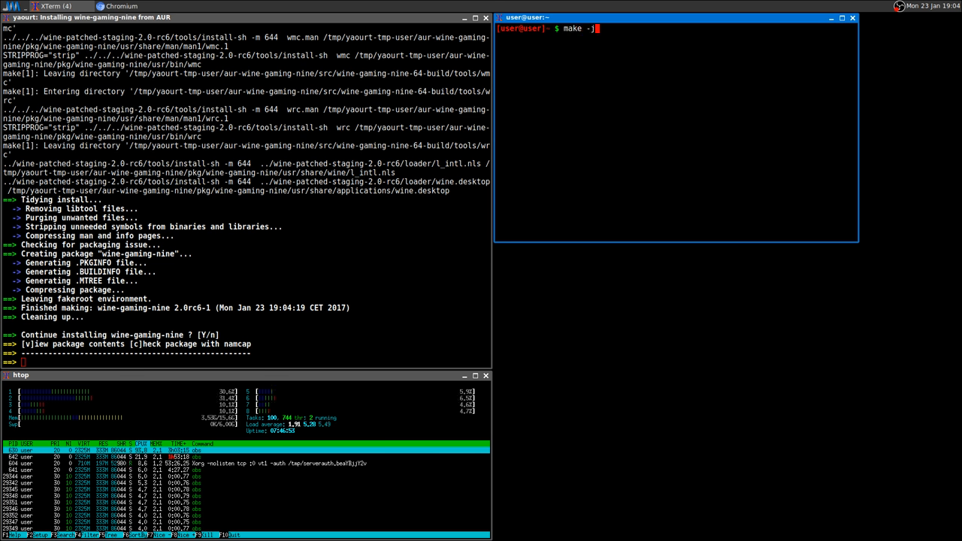
pyautogui.write('8')
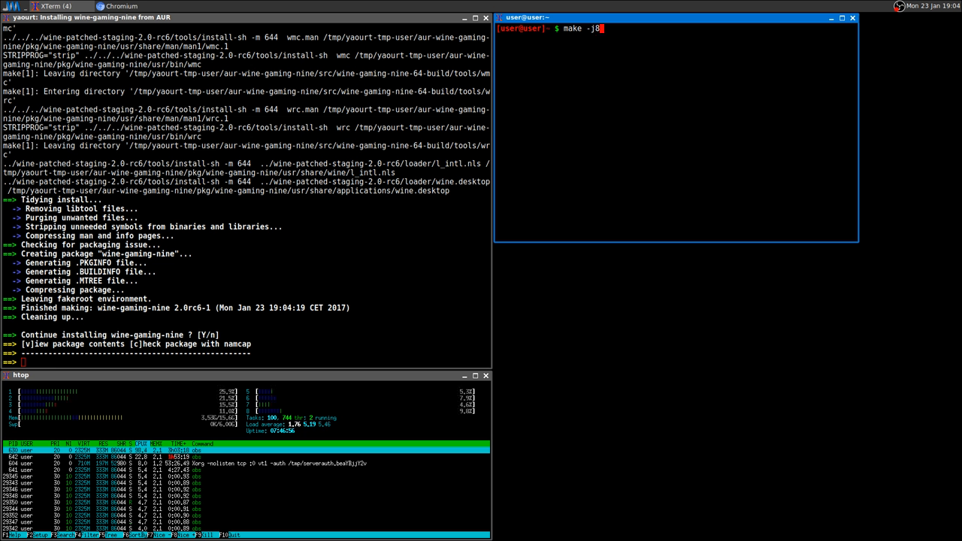
pyautogui.write('4')
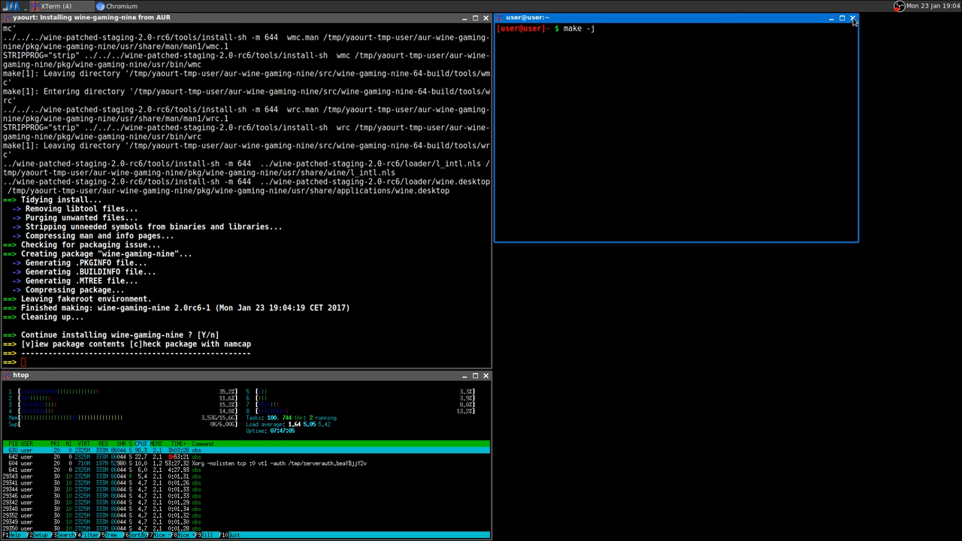
pyautogui.click(853, 18)
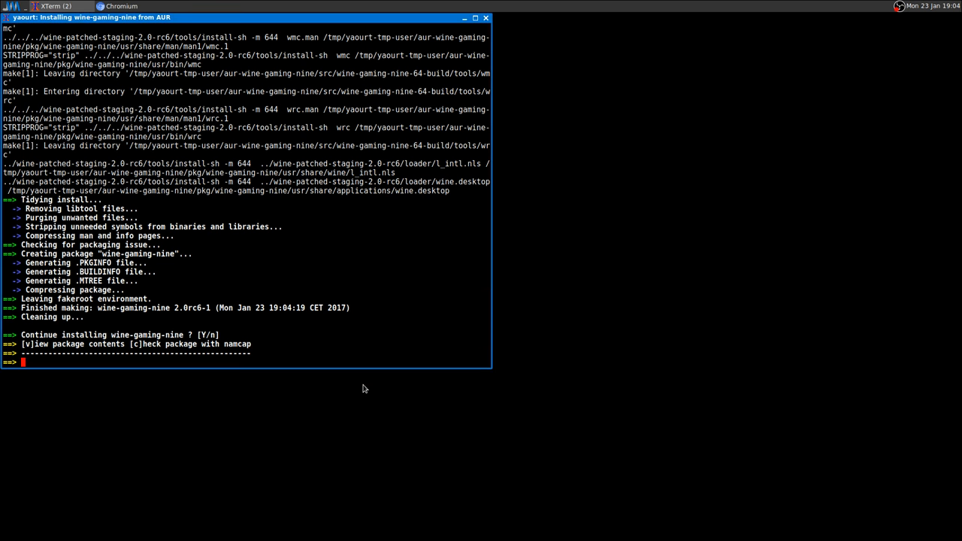
pyautogui.moveTo(363, 256)
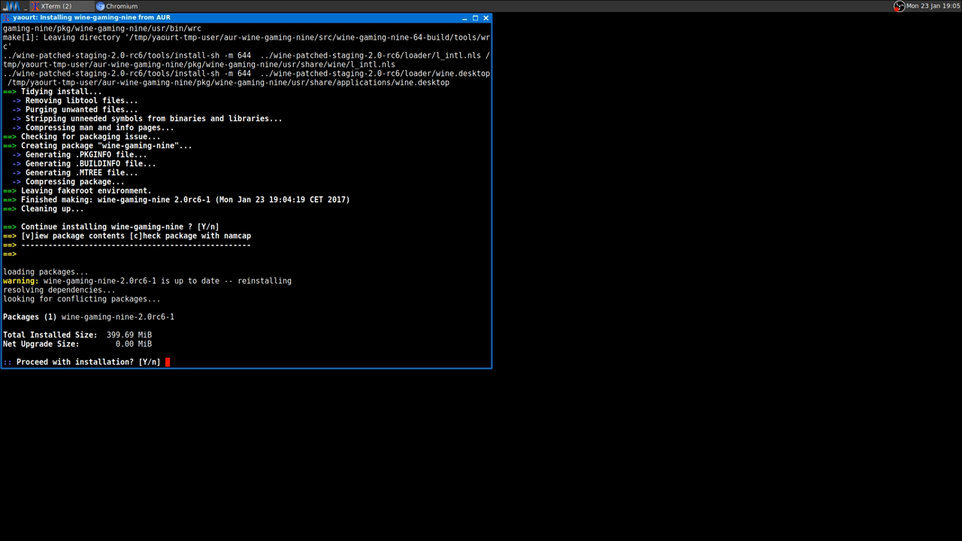
# Step: Confirm installation of the freshly built wine-gaming-nine package
pyautogui.press('Return')
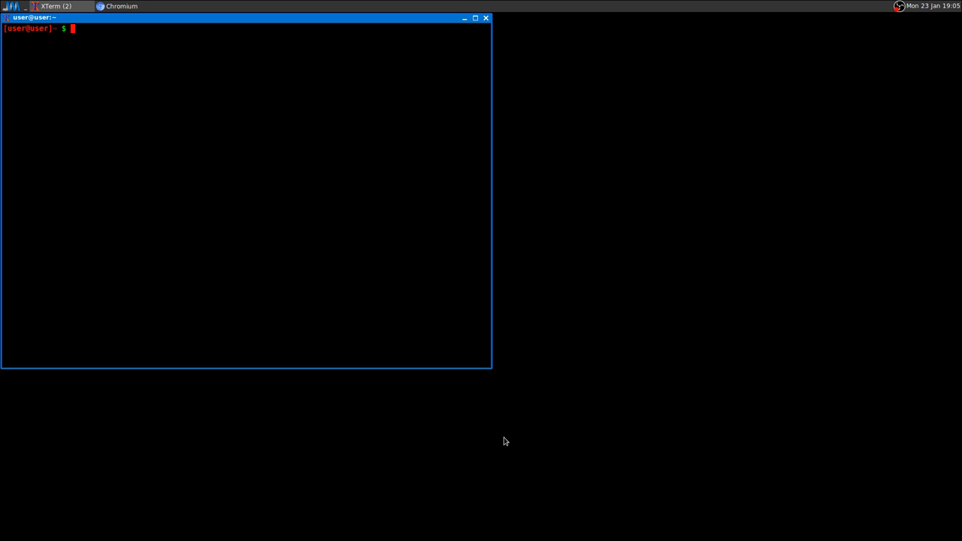
pyautogui.moveTo(634, 177)
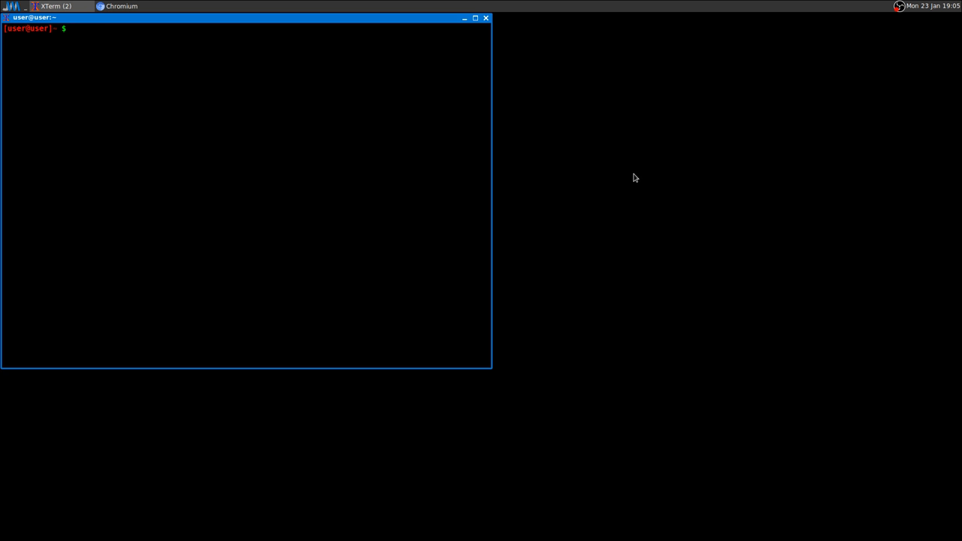
pyautogui.moveTo(401, 86)
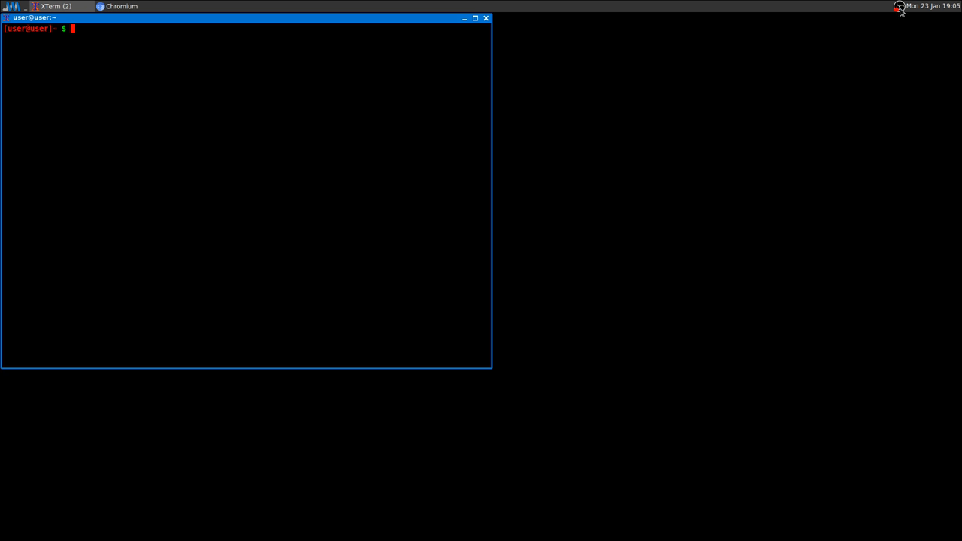
pyautogui.moveTo(899, 9)
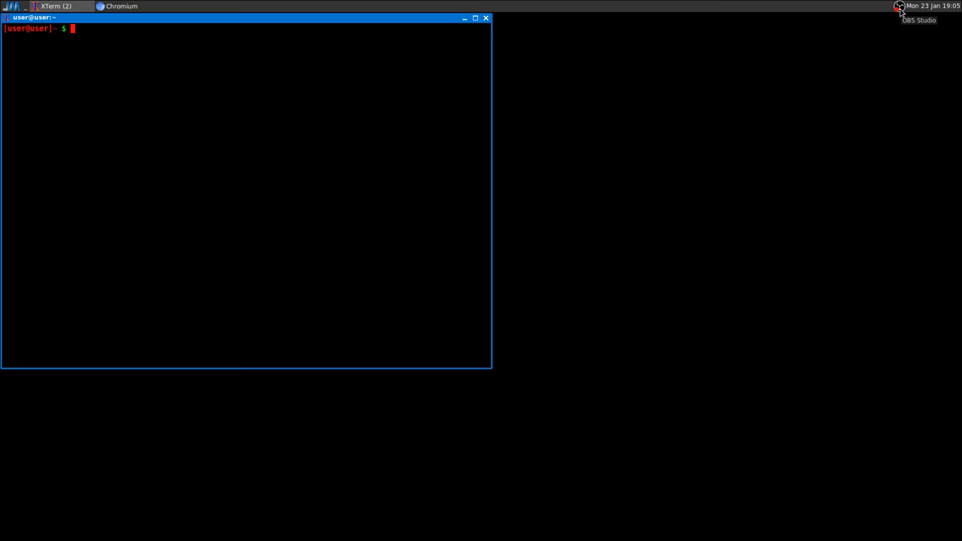